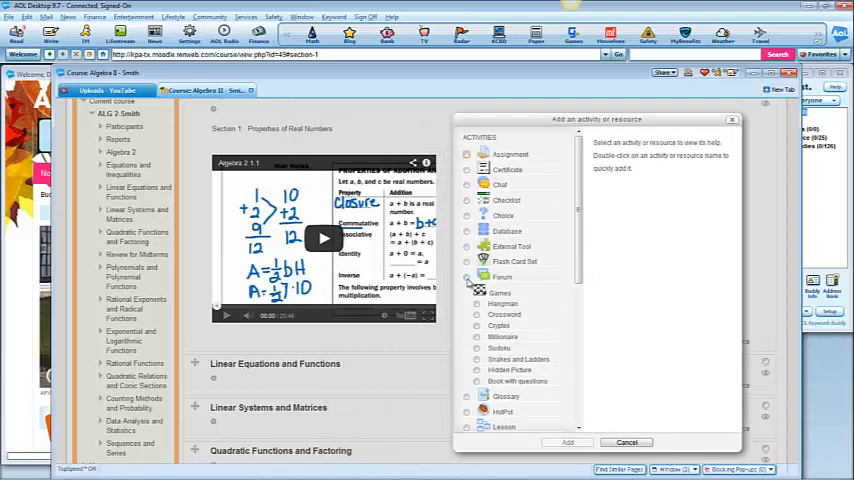
# - Choose Forum as the new activity and add it to the course section
pyautogui.click(502, 277)
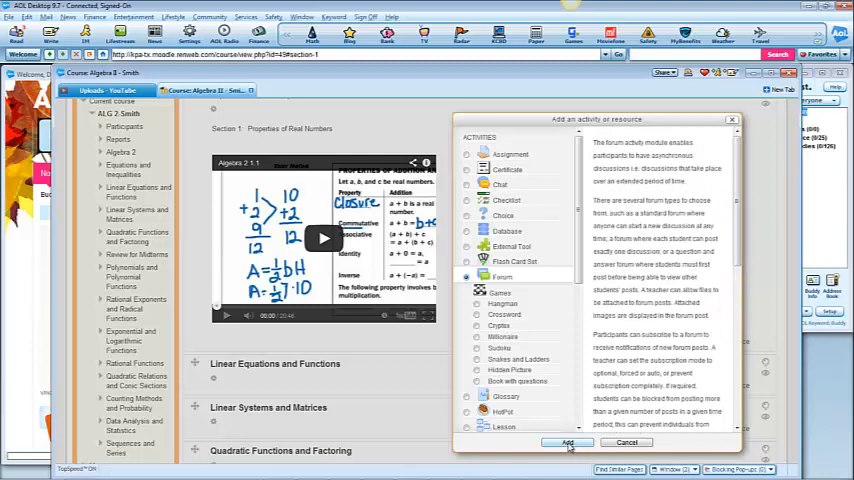
pyautogui.click(567, 442)
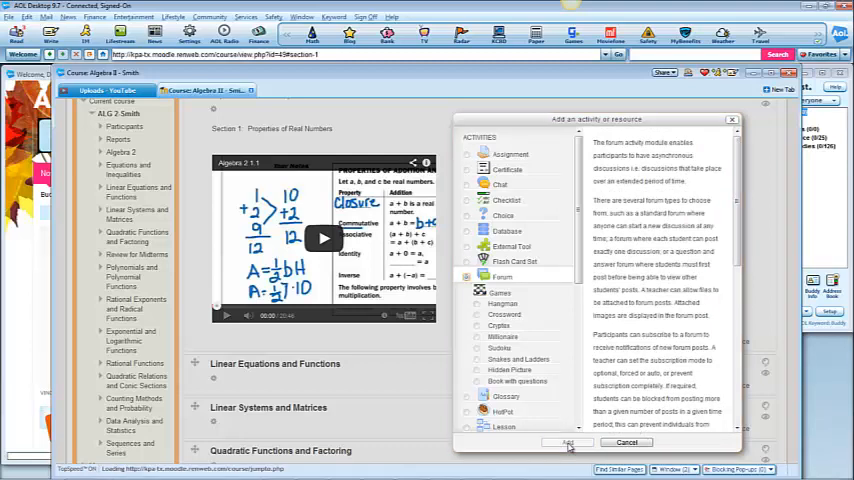
# - Name the new forum 'How does math help you in life?'
pyautogui.click(567, 442)
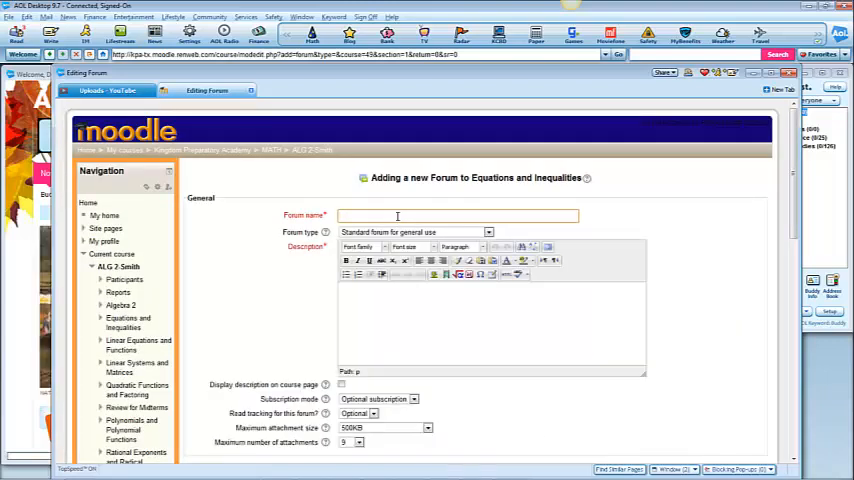
pyautogui.write('How')
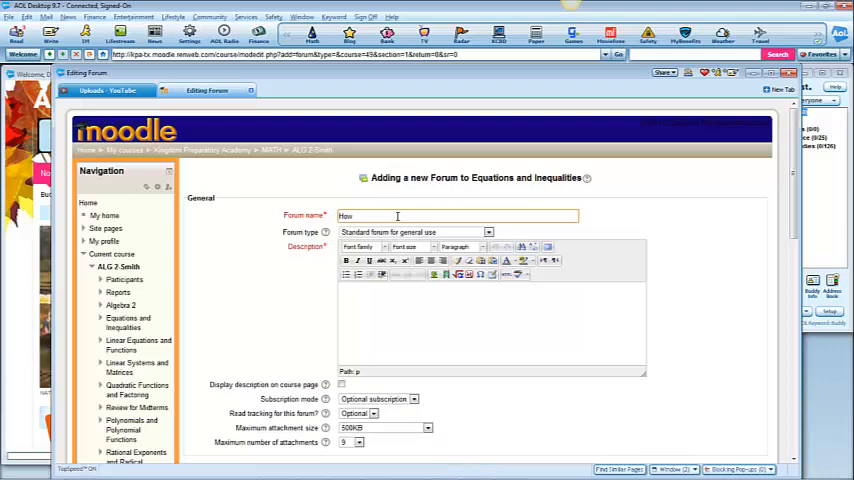
pyautogui.write('does')
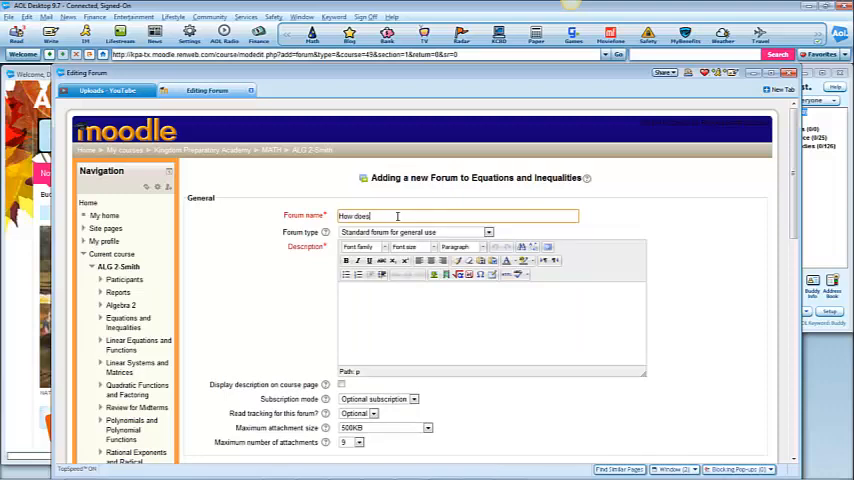
pyautogui.write('math help')
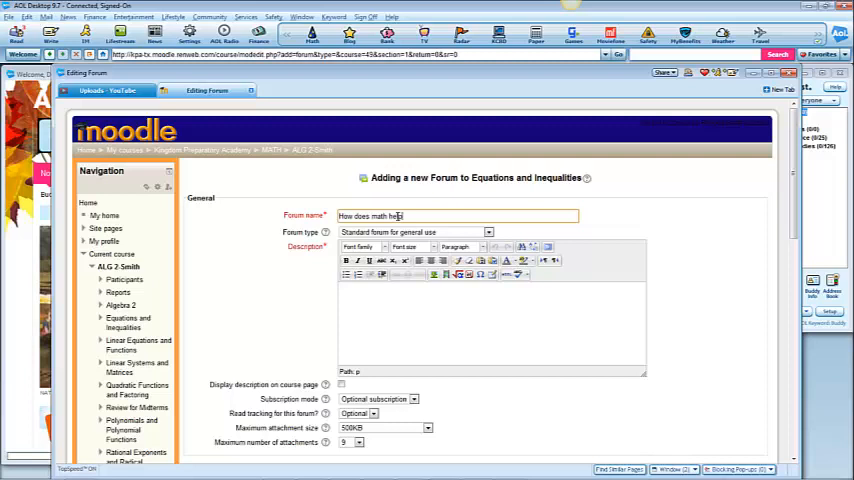
pyautogui.write('you in life')
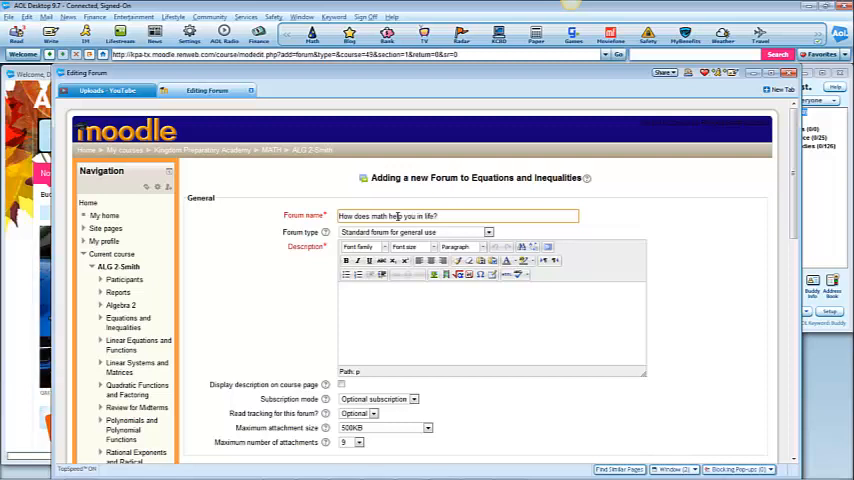
pyautogui.write('?')
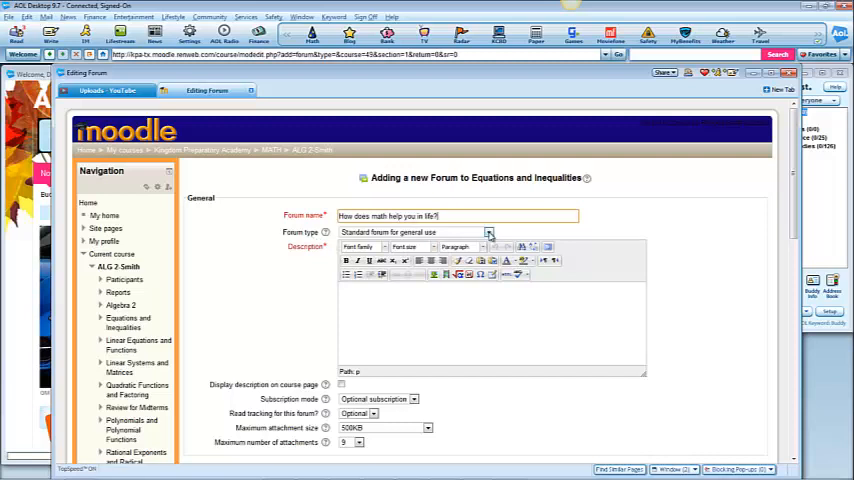
# - Set the forum type to Q and A forum
pyautogui.click(489, 232)
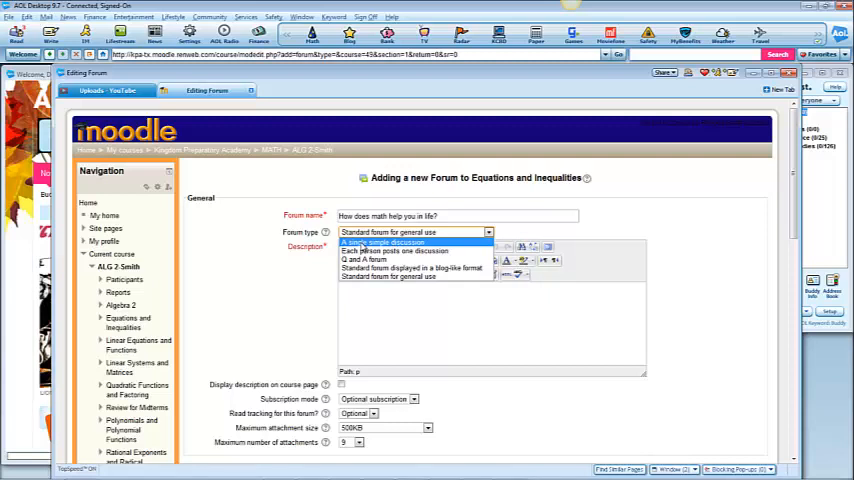
pyautogui.moveTo(395, 251)
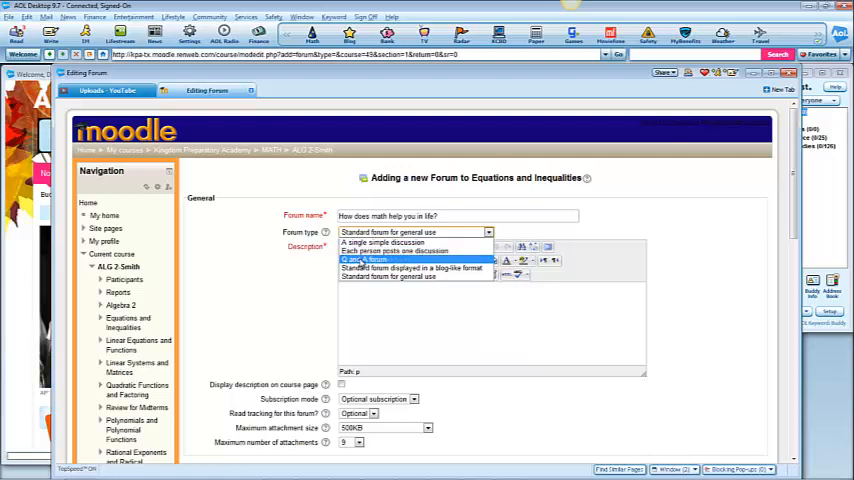
pyautogui.click(375, 259)
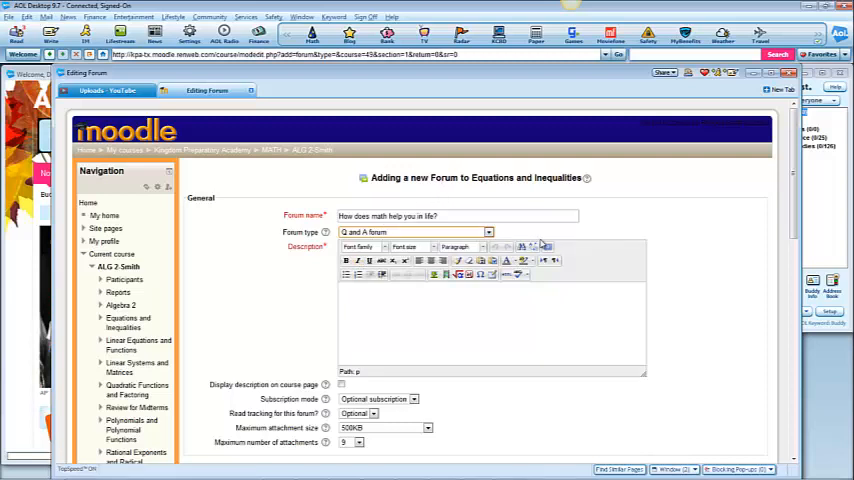
pyautogui.moveTo(573, 253)
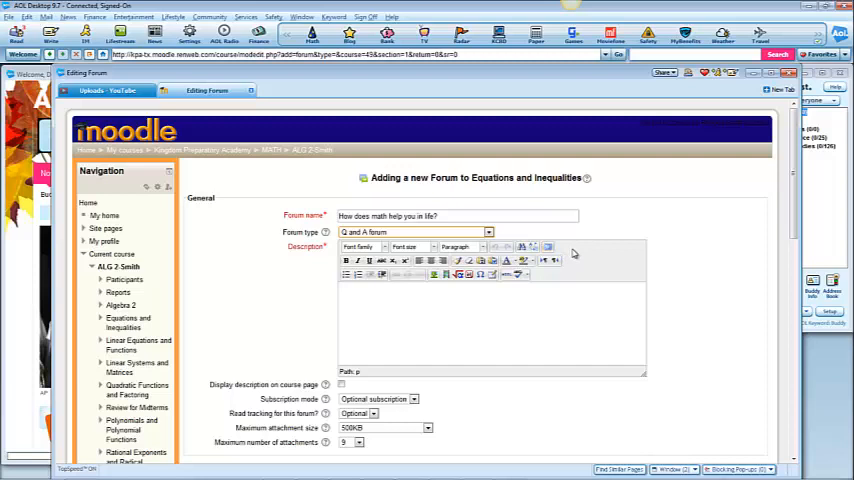
pyautogui.moveTo(624, 225)
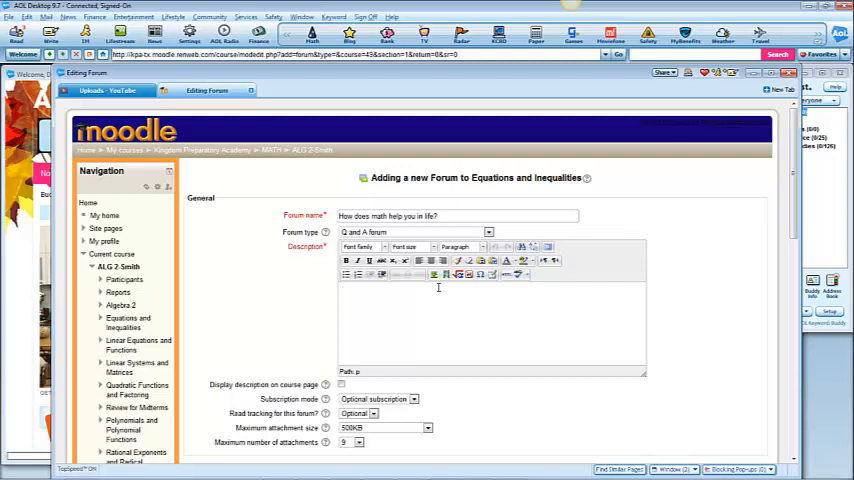
# - Enter 'Requirements for grading' as the forum description
pyautogui.write('R')
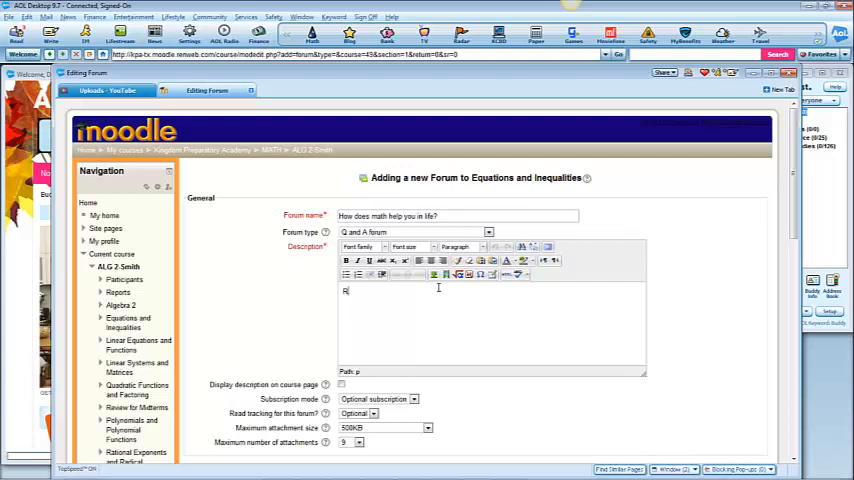
pyautogui.write('equirements for g')
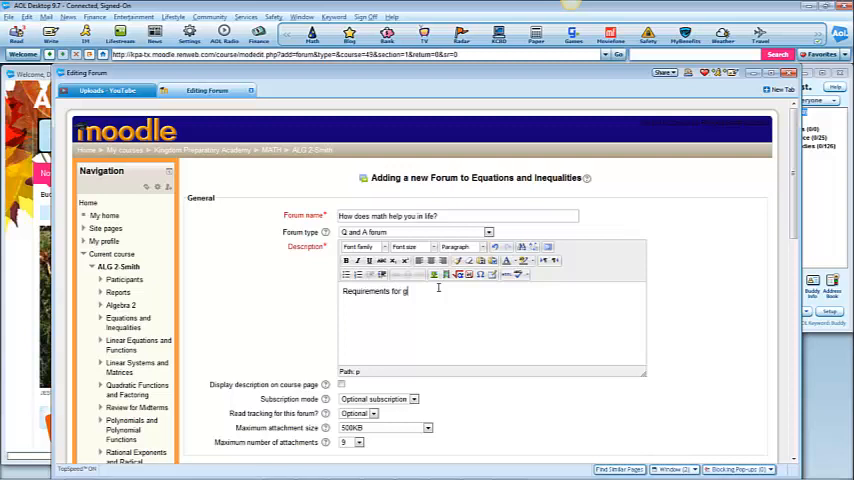
pyautogui.write('rading')
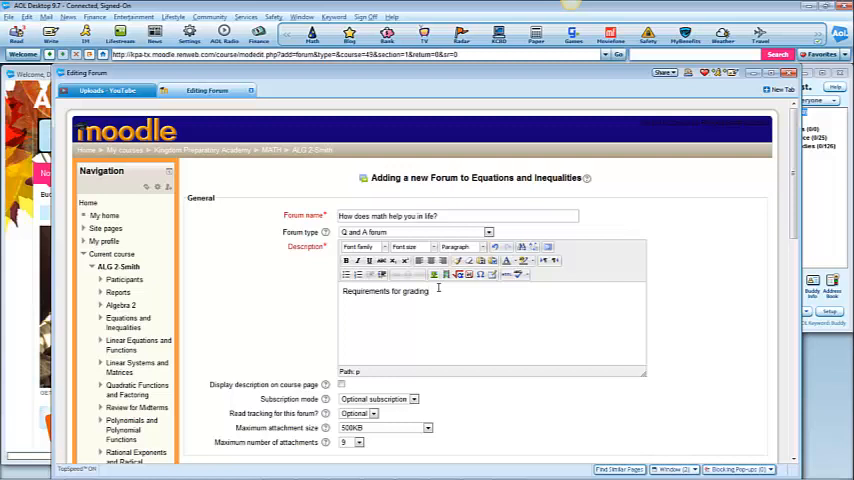
pyautogui.click(428, 291)
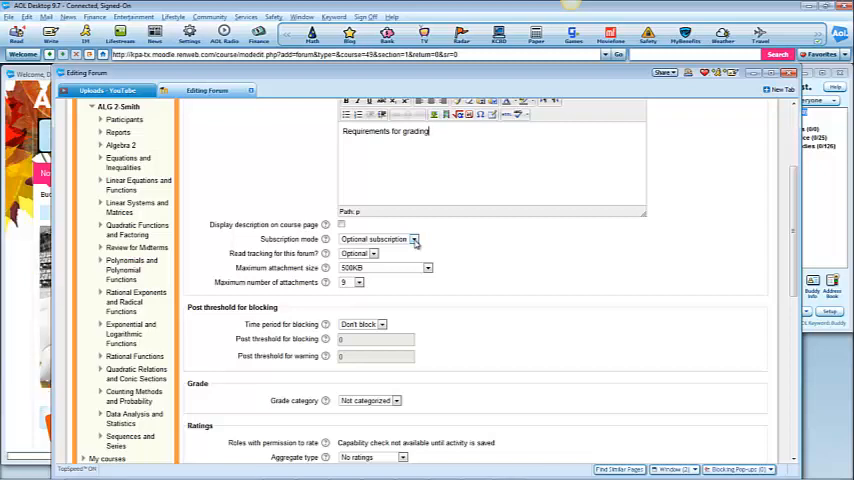
pyautogui.click(413, 239)
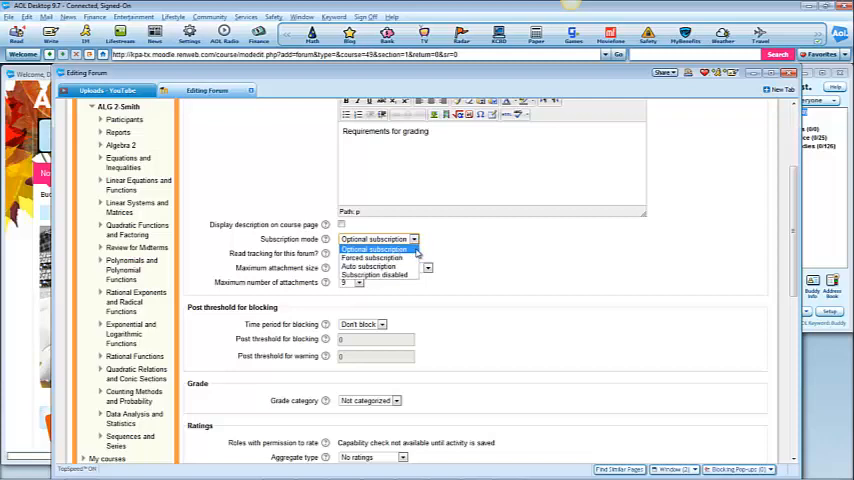
pyautogui.click(378, 238)
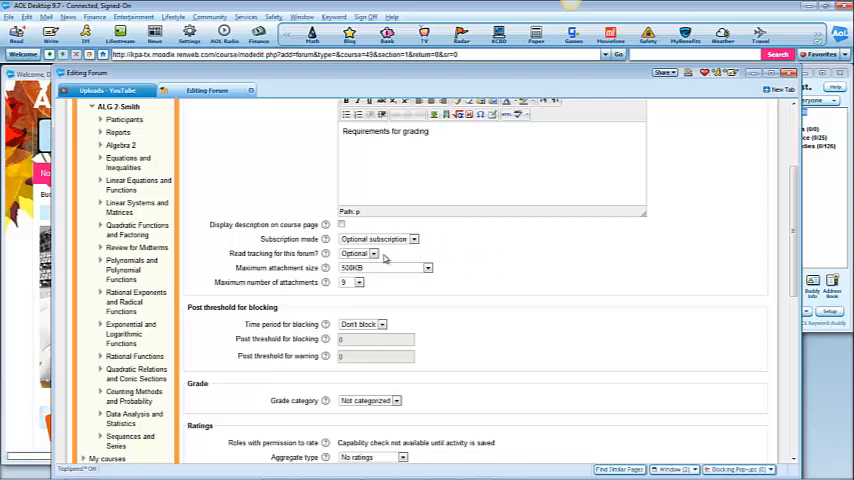
pyautogui.click(372, 253)
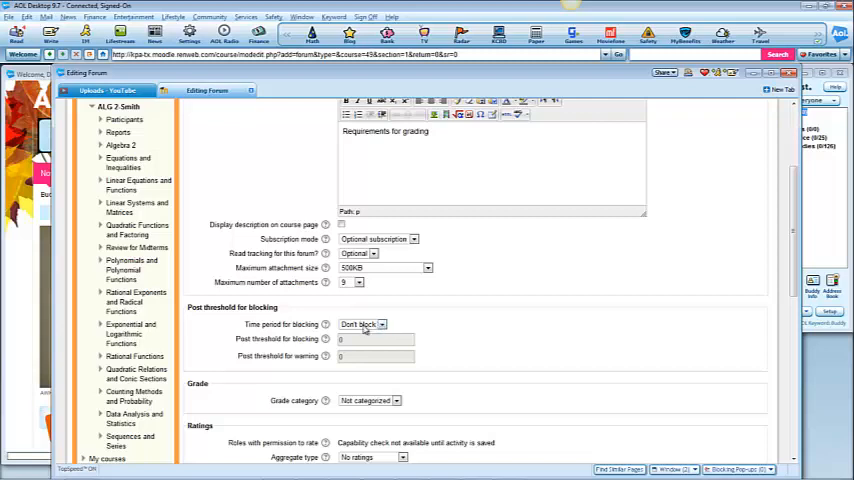
pyautogui.click(382, 324)
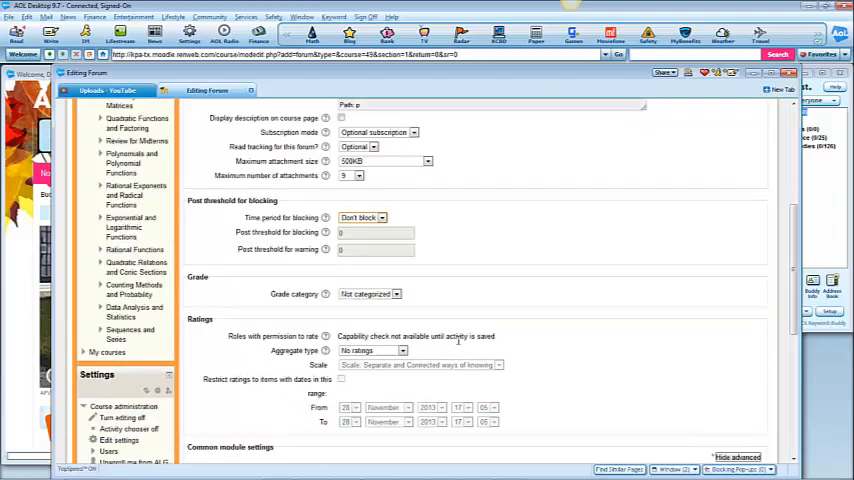
pyautogui.scroll(-3)
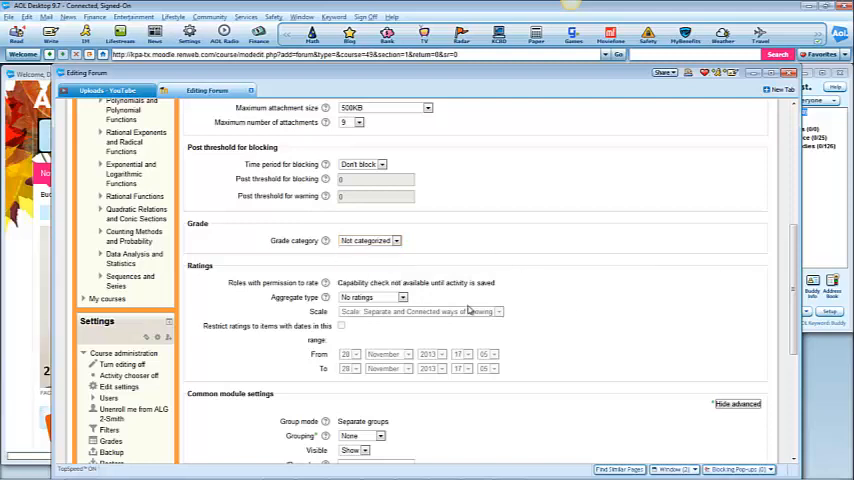
pyautogui.scroll(-3)
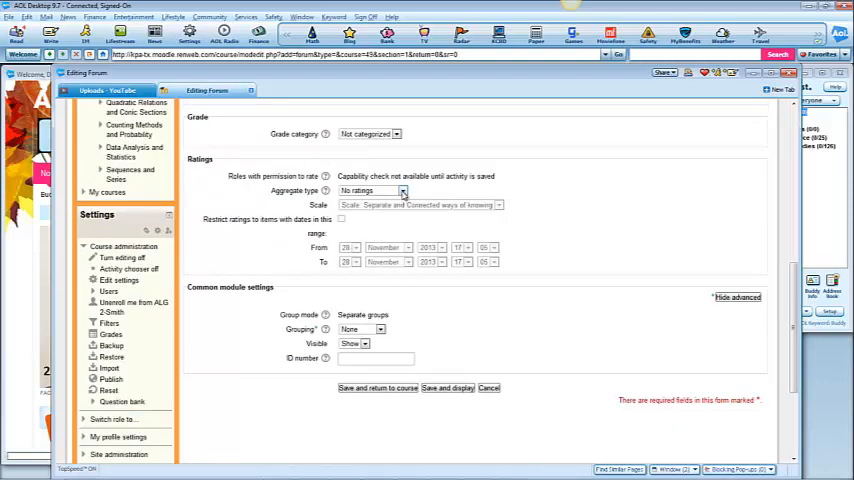
pyautogui.click(400, 190)
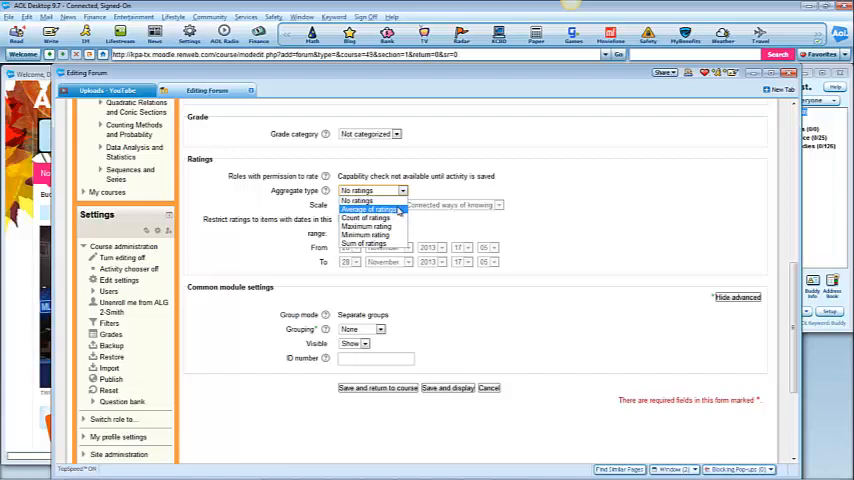
pyautogui.moveTo(367, 217)
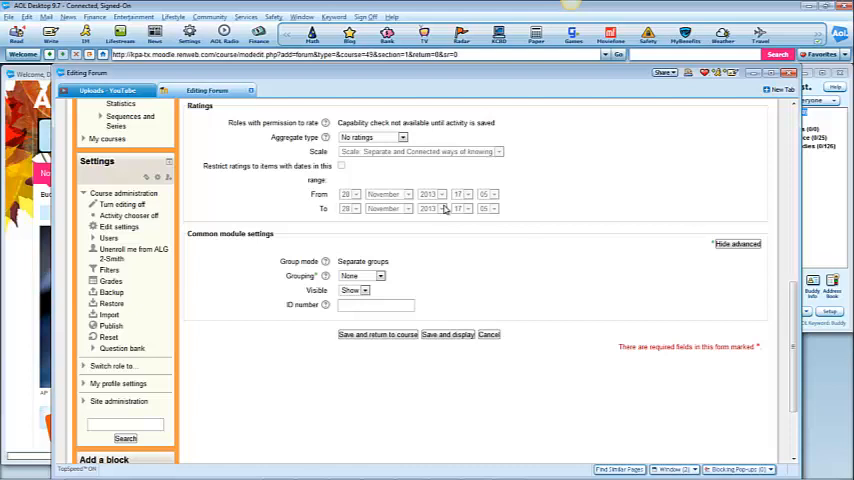
pyautogui.moveTo(466, 242)
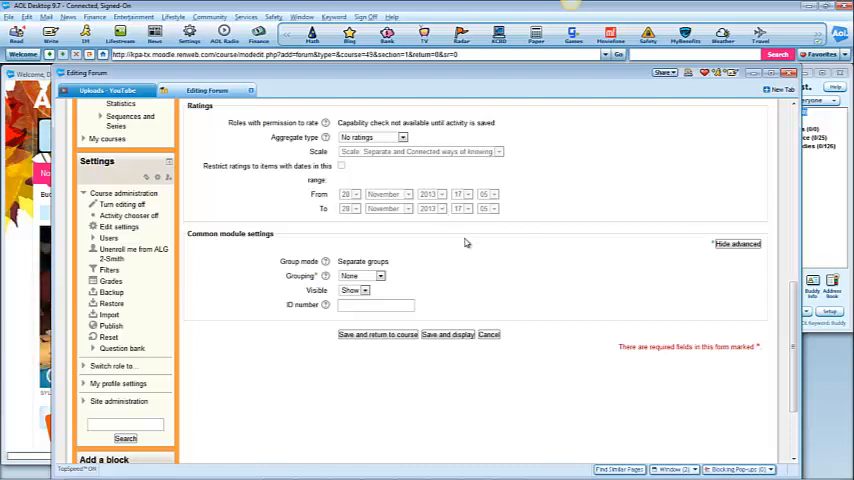
# - Keep the forum's grouping set to None before saving and displaying it
pyautogui.scroll(-3)
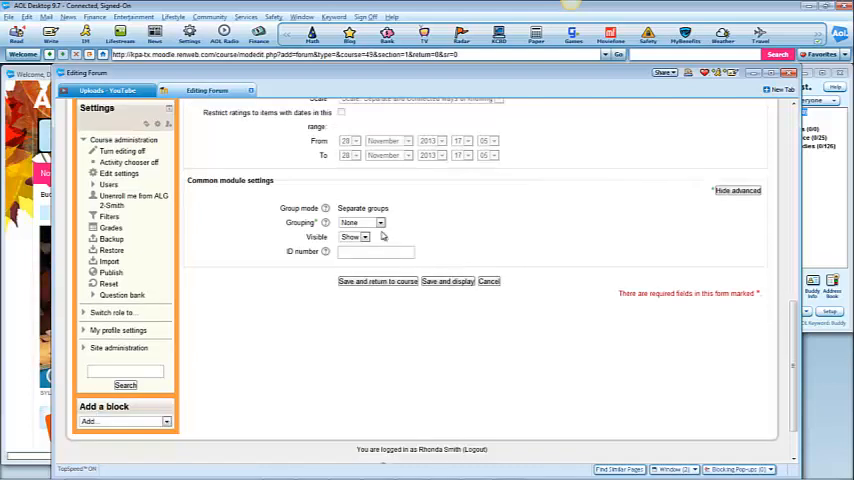
pyautogui.moveTo(402, 216)
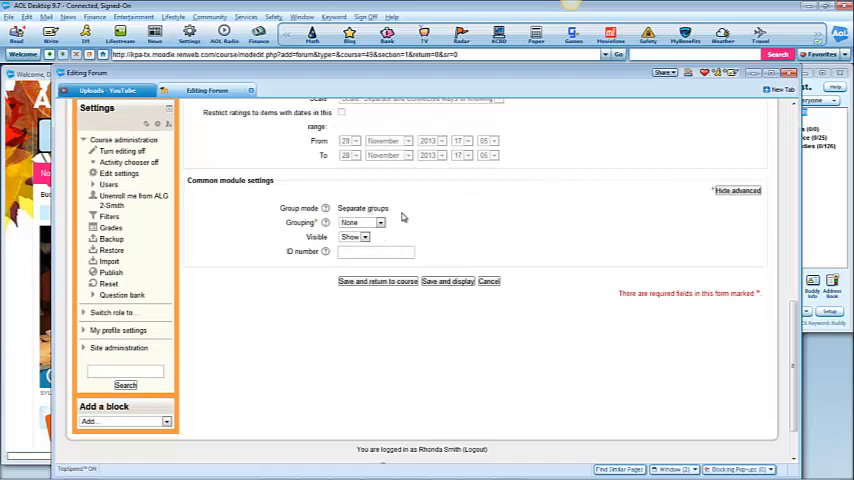
pyautogui.click(360, 222)
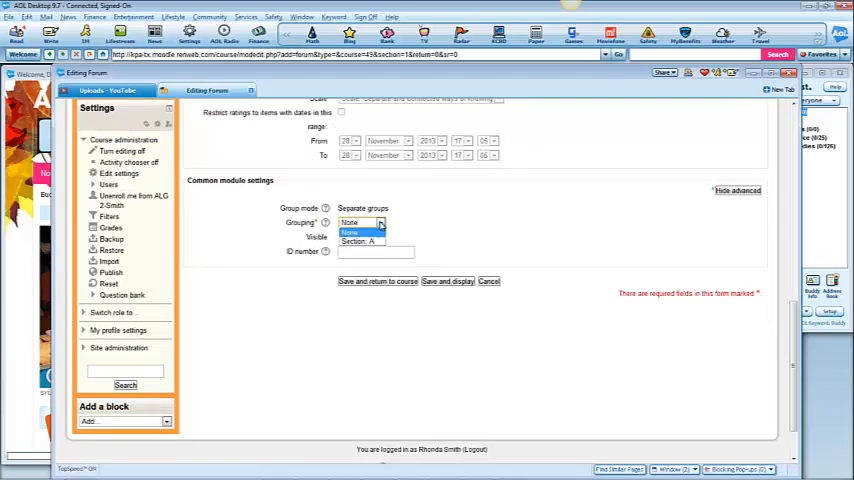
pyautogui.click(360, 222)
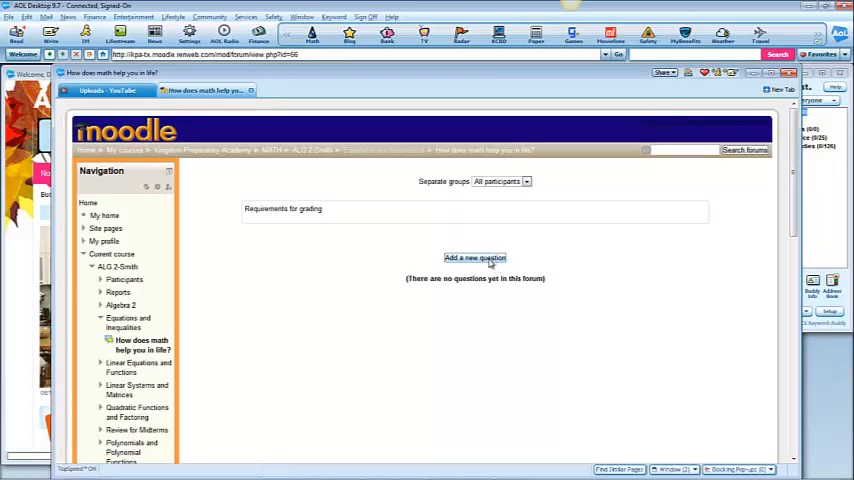
pyautogui.moveTo(563, 303)
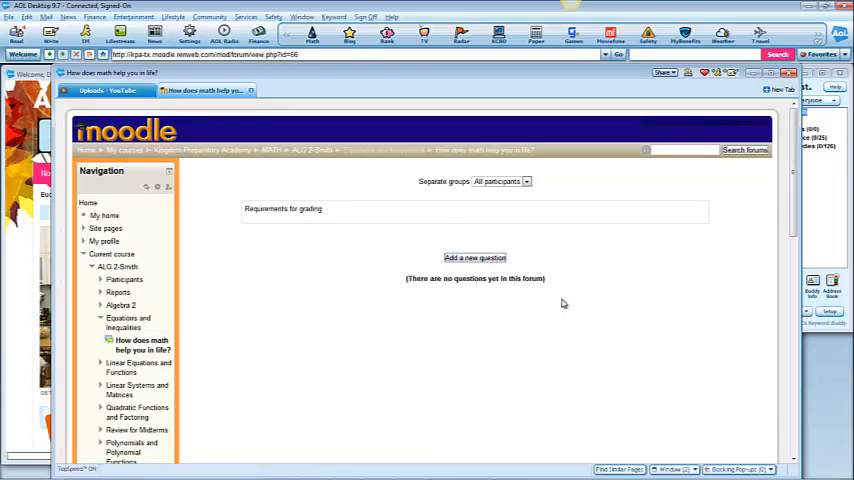
# - Start a new question in the 'How does math help you in life?' forum
pyautogui.click(475, 258)
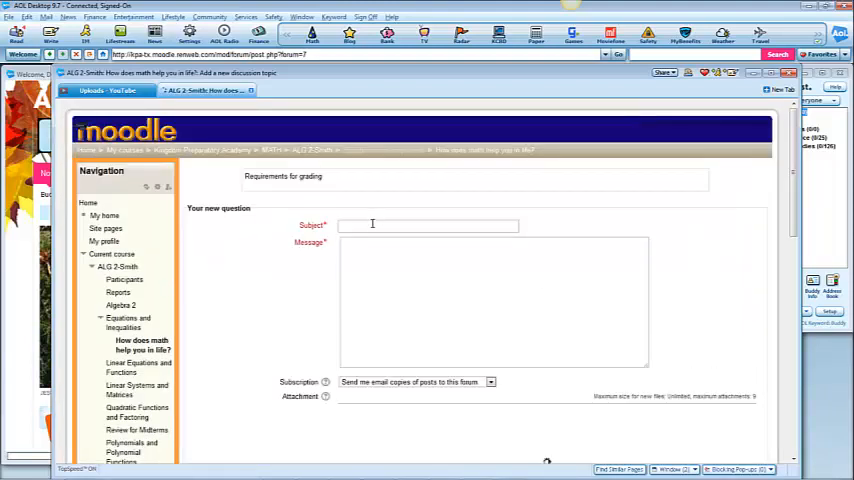
pyautogui.click(428, 225)
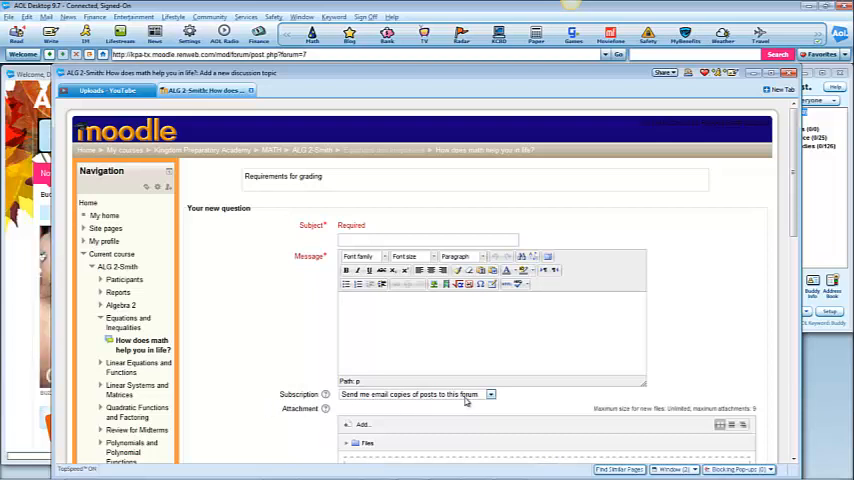
pyautogui.moveTo(527, 395)
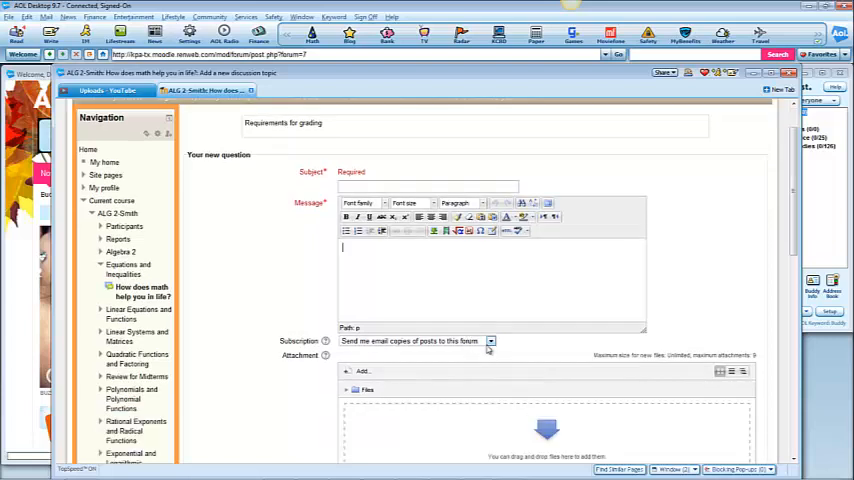
pyautogui.moveTo(510, 348)
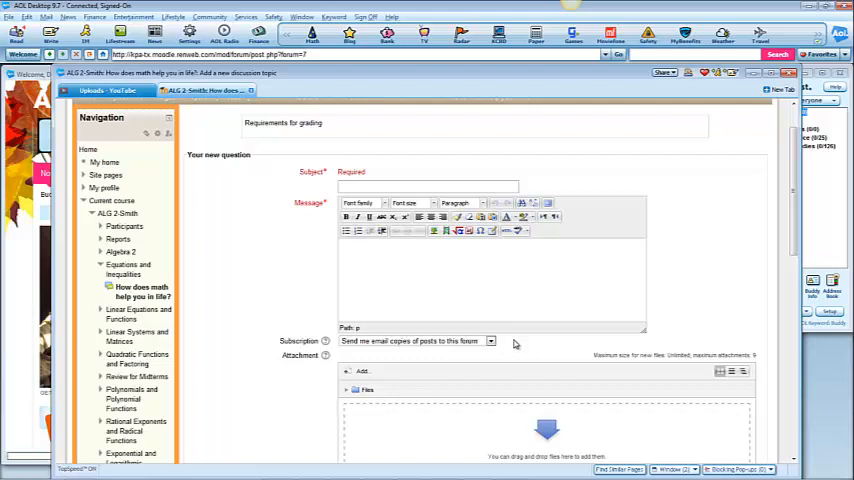
pyautogui.scroll(-3)
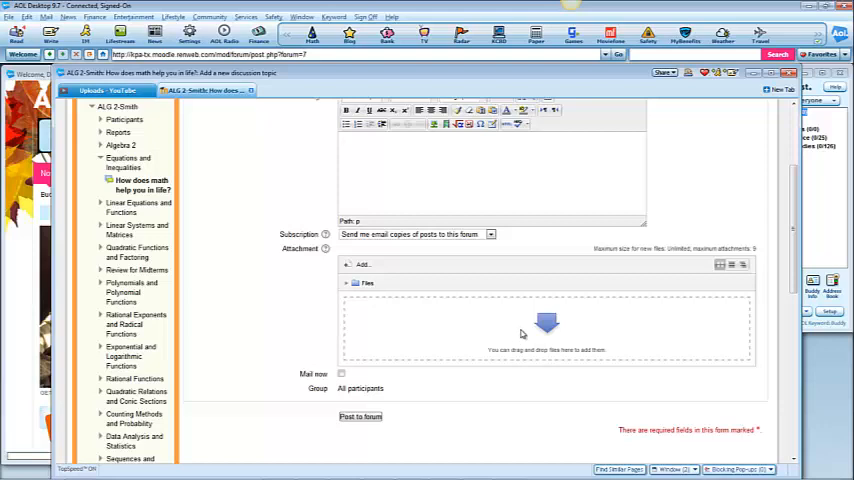
pyautogui.moveTo(530, 232)
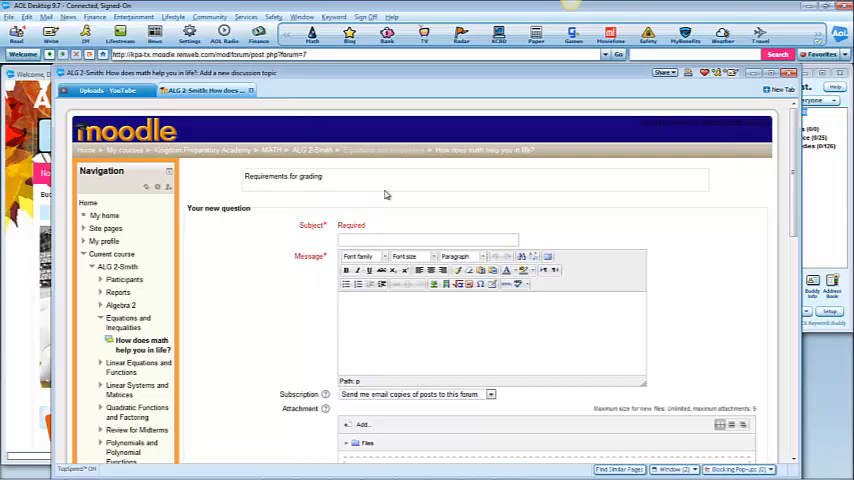
pyautogui.moveTo(388, 198)
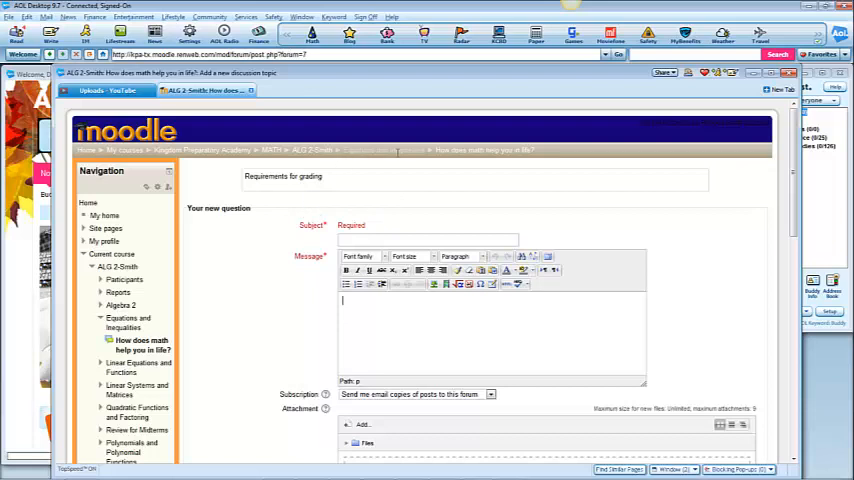
pyautogui.moveTo(436, 217)
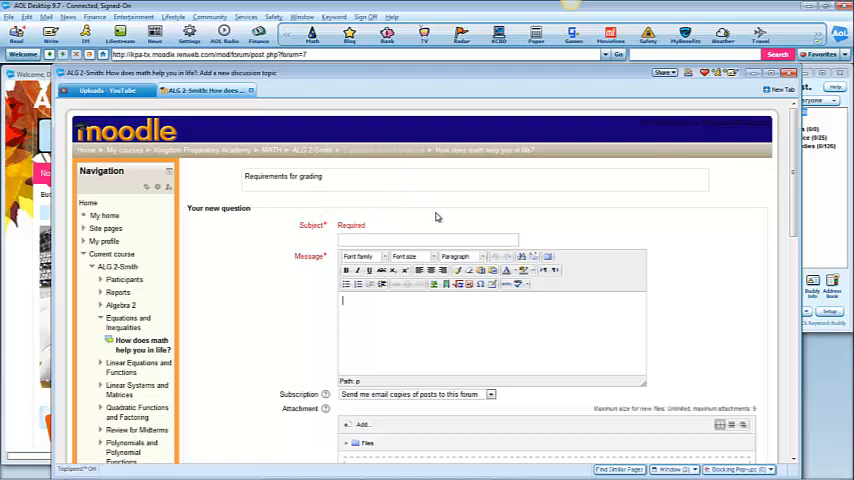